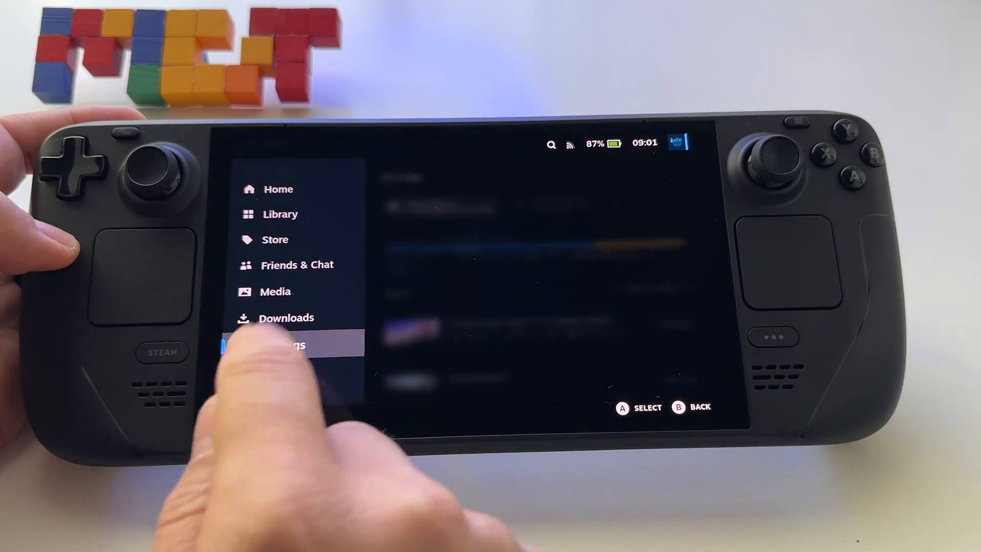
- Choose Switch to Desktop from the Steam menu's Power options
left_click(281, 343)
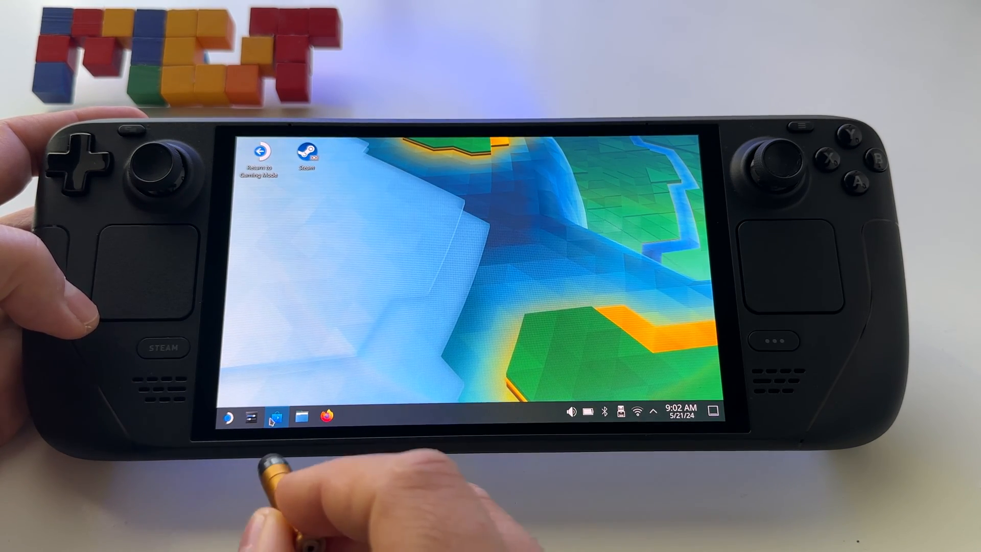
- In Discover's Installed list, open the Disk Usage Analyzer detail page
left_click(271, 418)
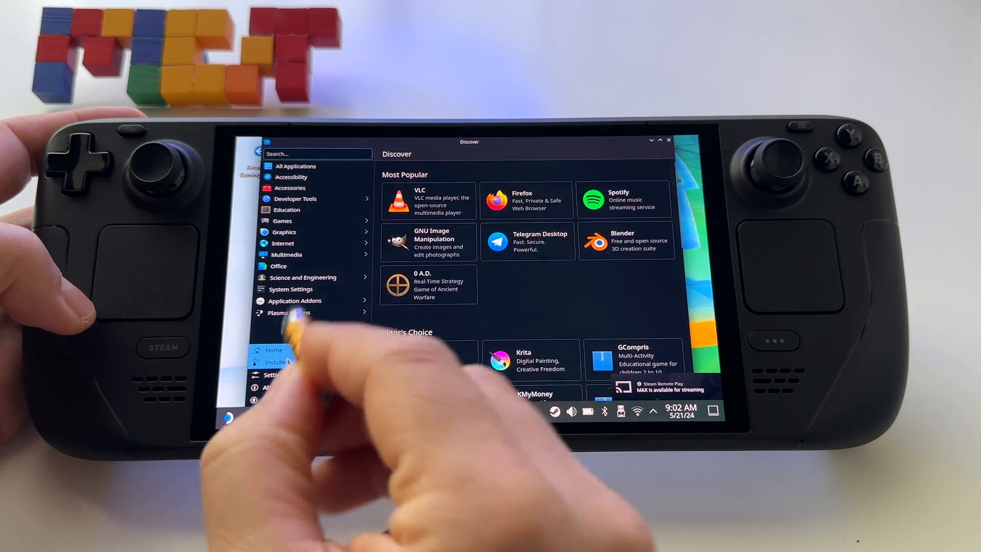
left_click(276, 362)
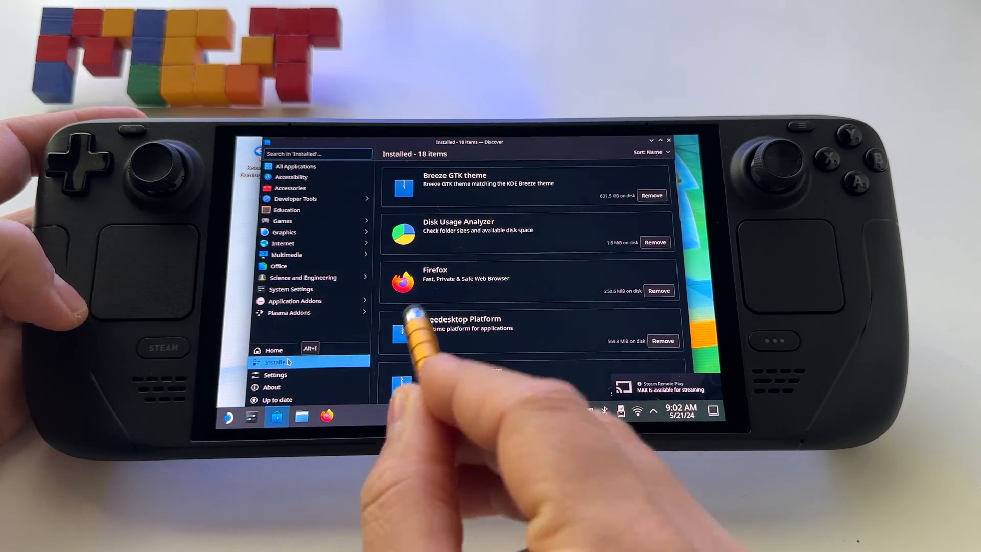
left_click(459, 231)
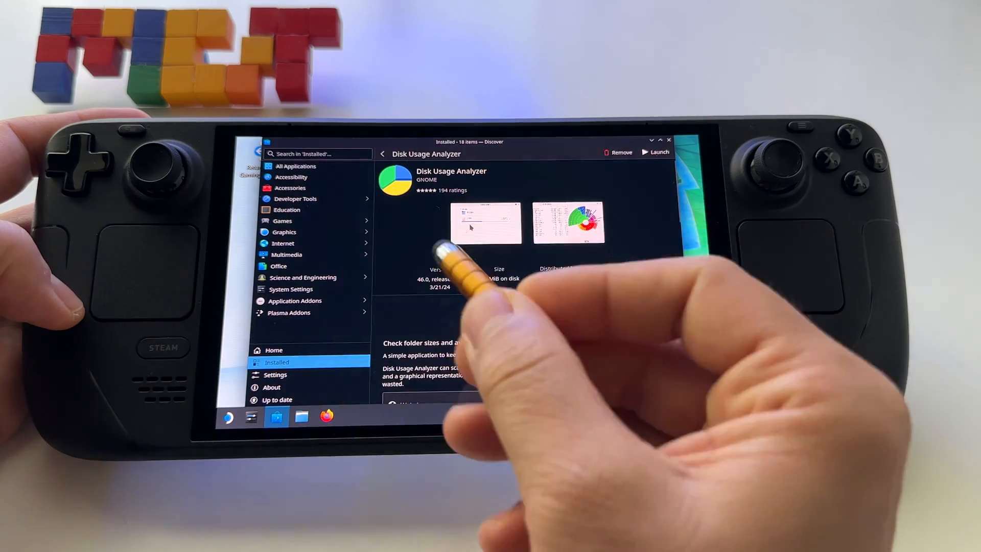
- Launch Disk Usage Analyzer and drill from home into .local, share, then Steam
left_click(658, 152)
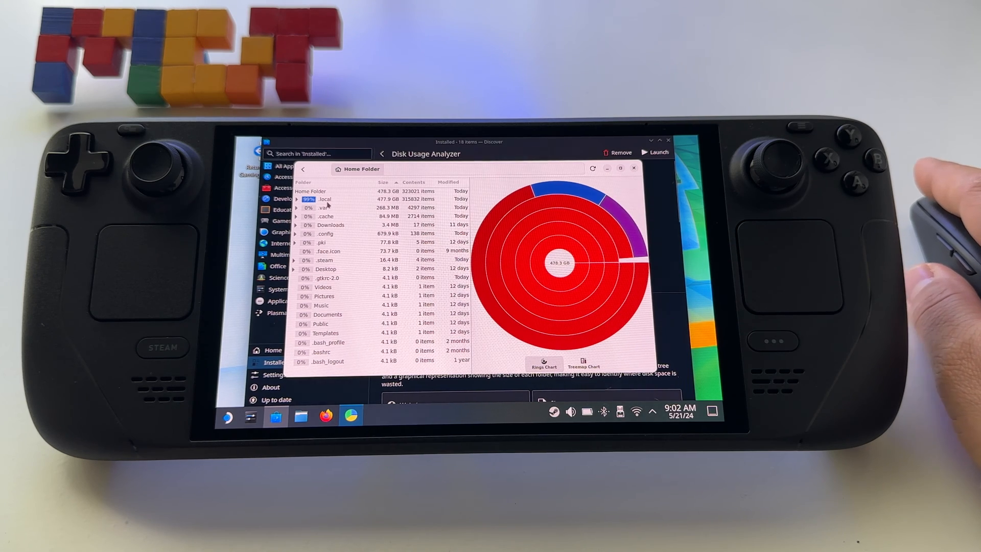
mouse_move(365, 201)
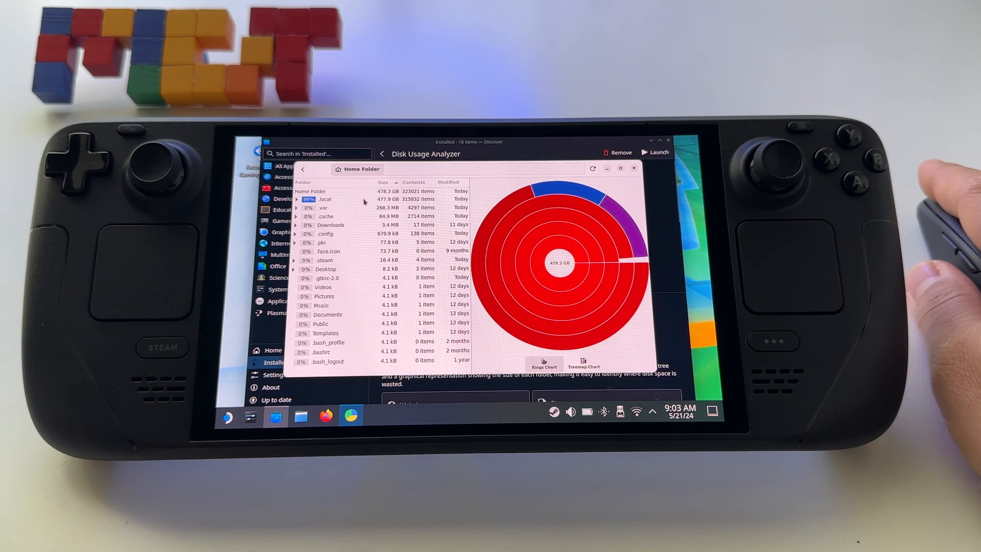
double_click(323, 198)
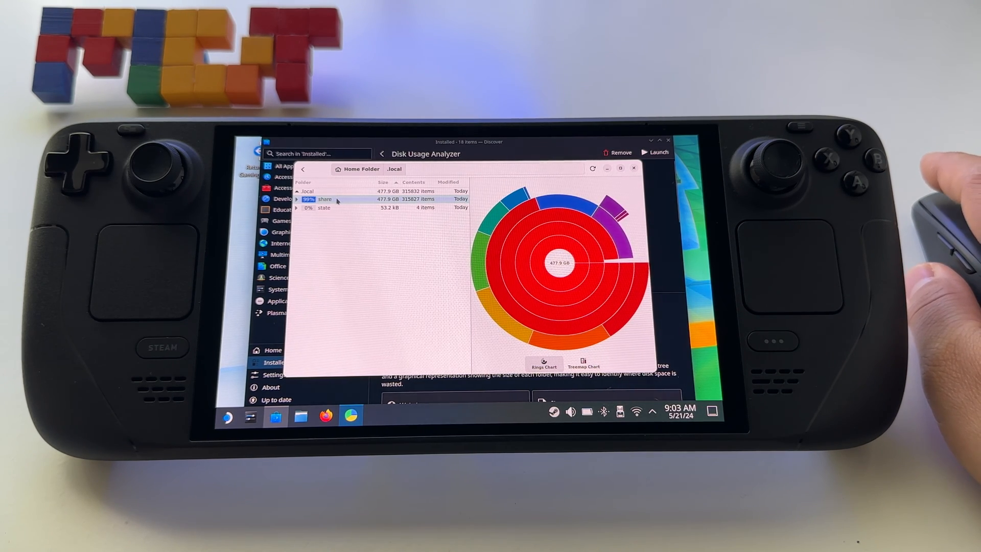
double_click(325, 198)
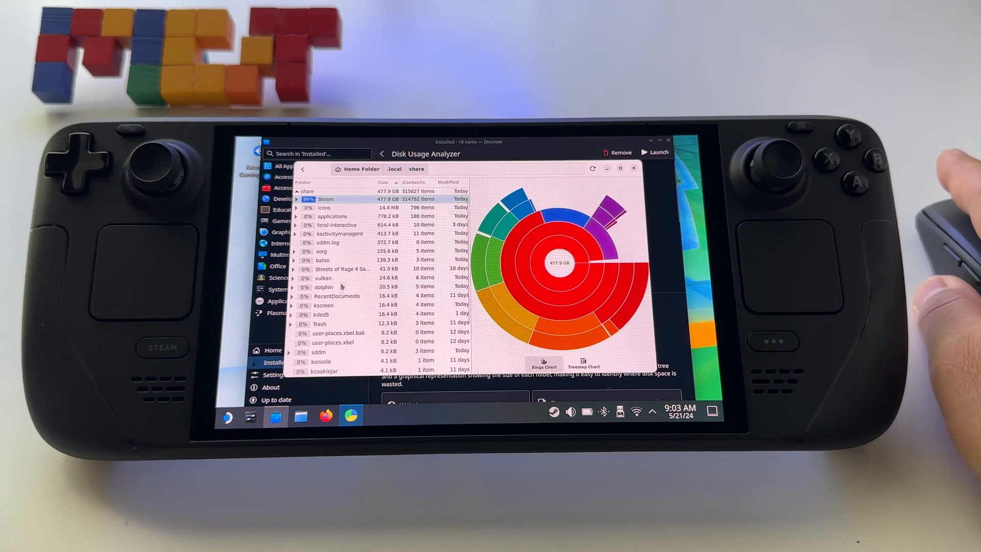
double_click(326, 199)
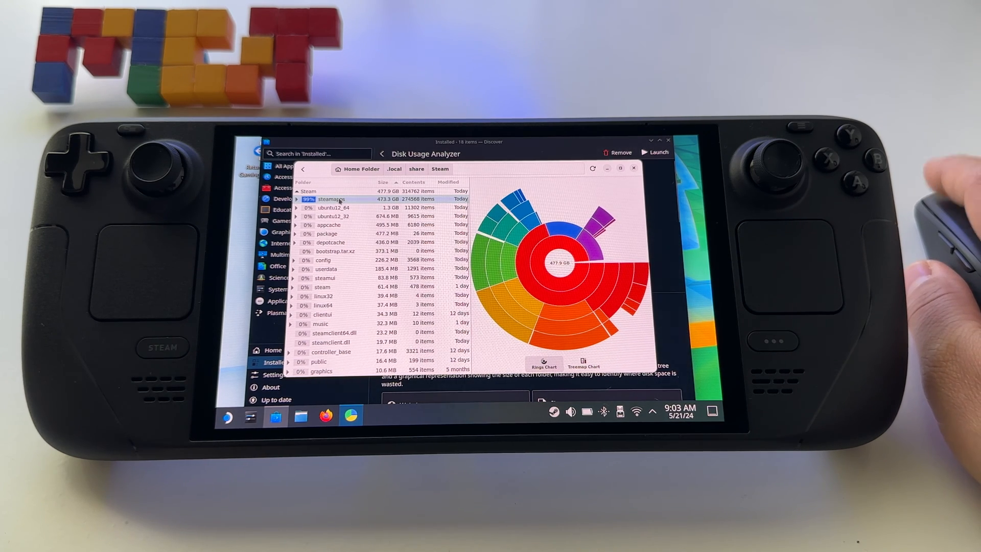
- Open steamapps, view common, go back, then open the 68.8 GB shadercache folder
double_click(329, 199)
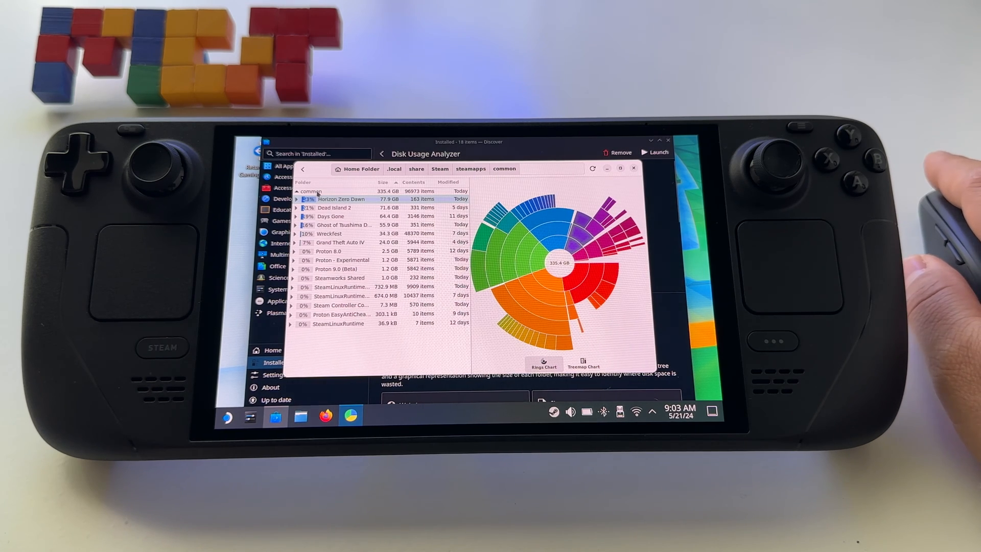
left_click(470, 168)
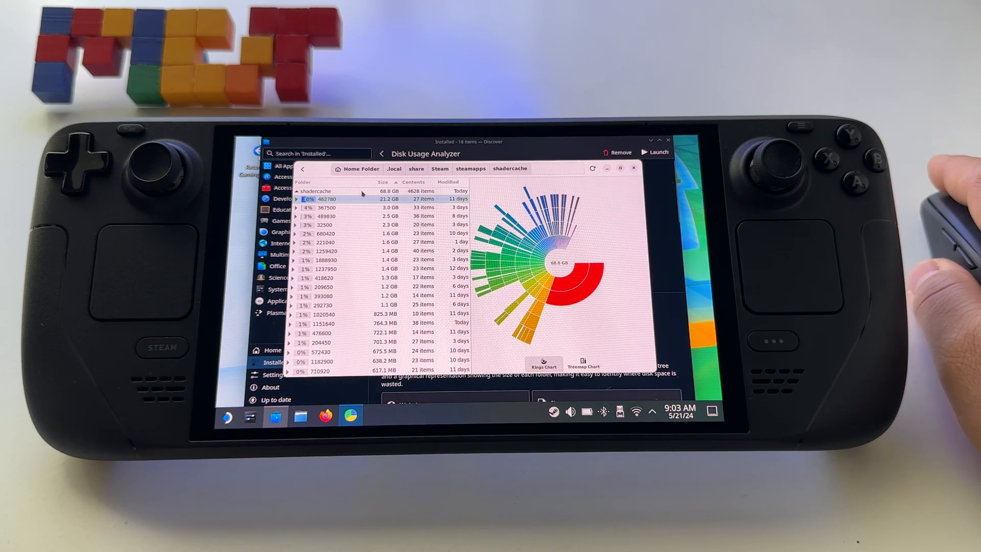
left_click(470, 168)
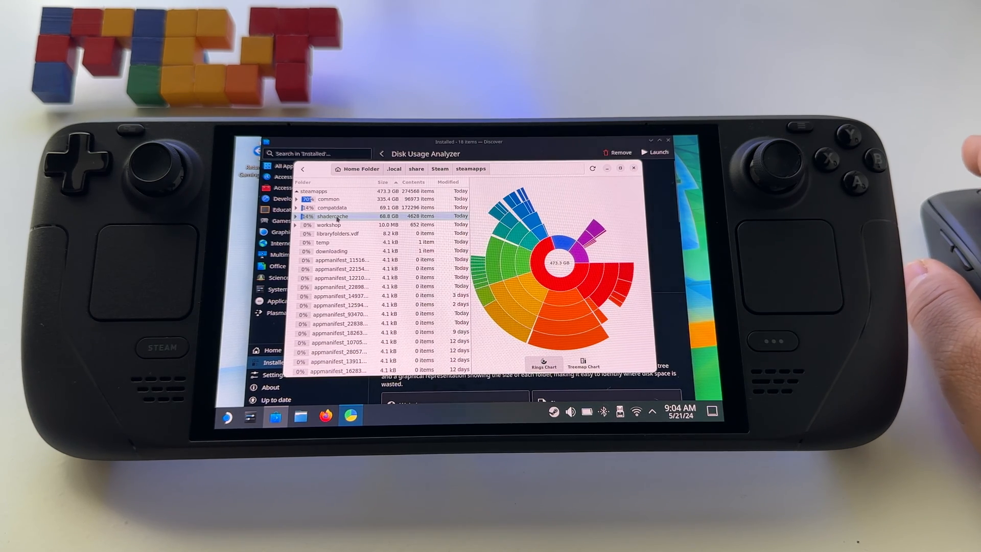
double_click(331, 216)
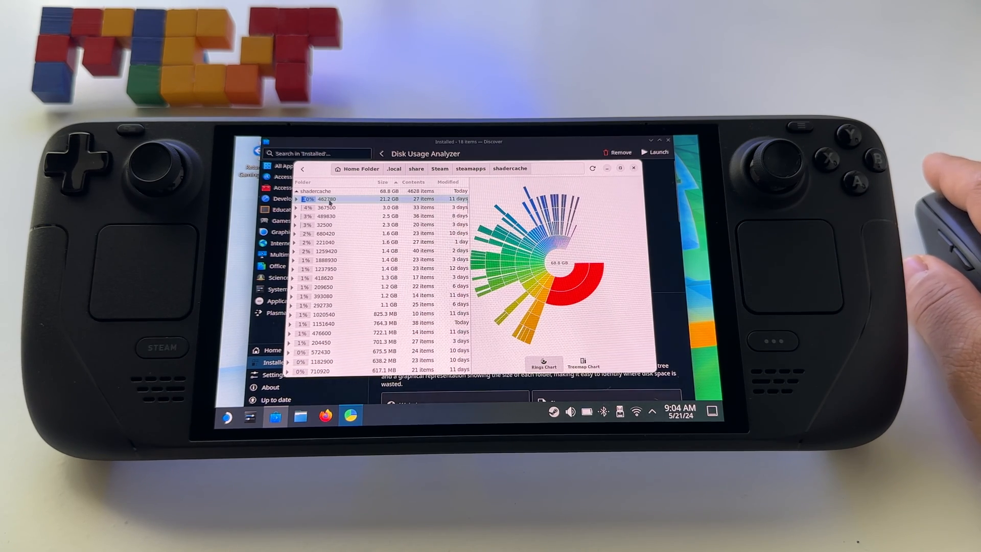
- View the 21.2 GB 462780 and 3.0 GB 367500 shader caches, then return to steamapps
double_click(326, 199)
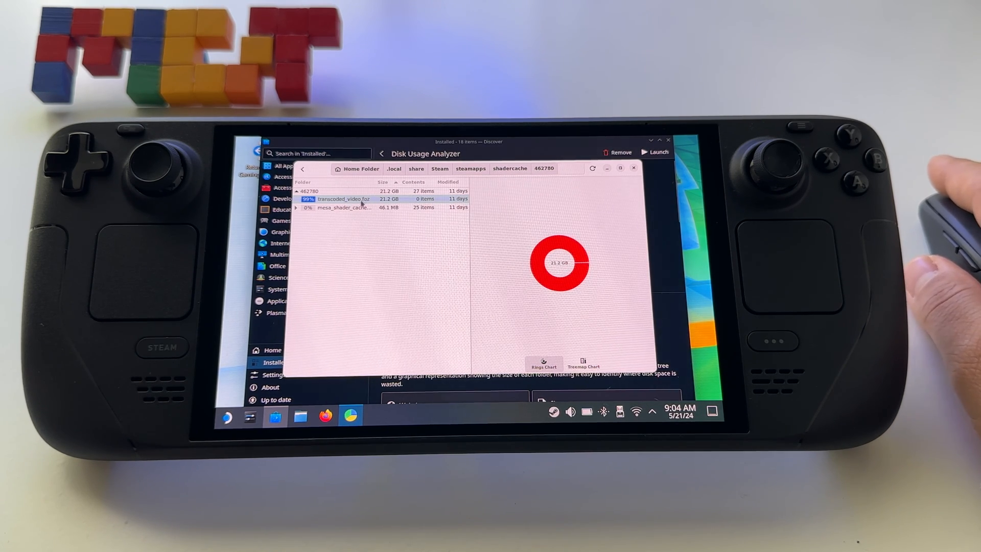
left_click(509, 168)
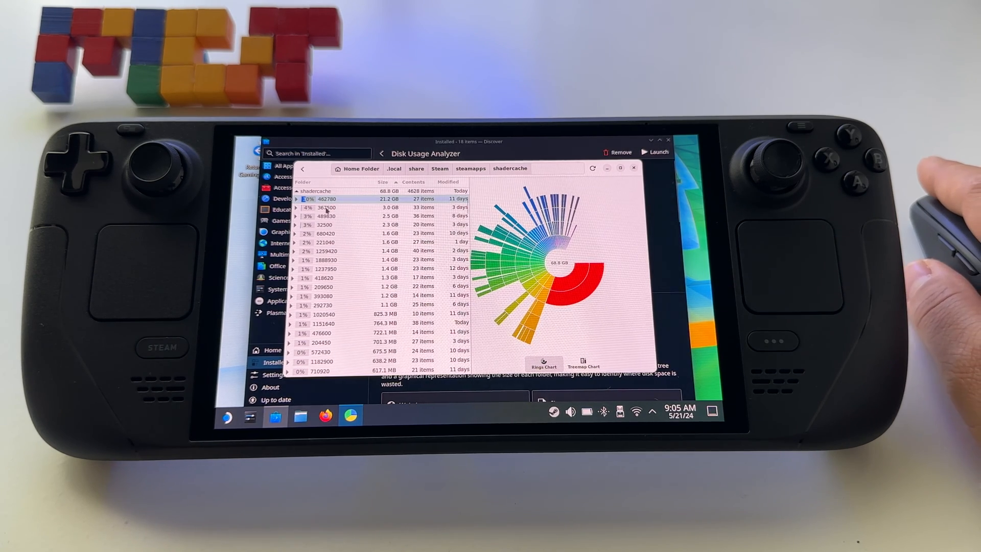
double_click(325, 207)
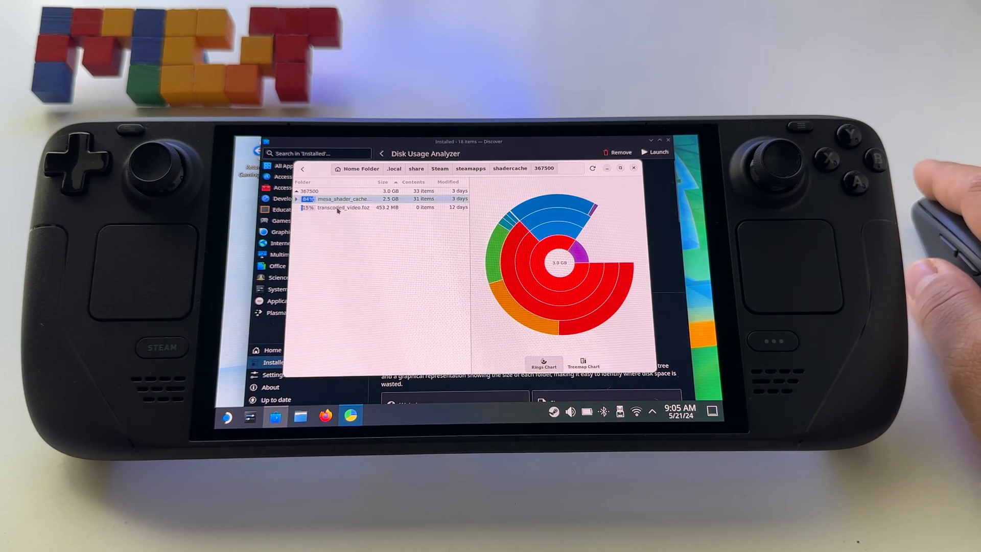
left_click(510, 168)
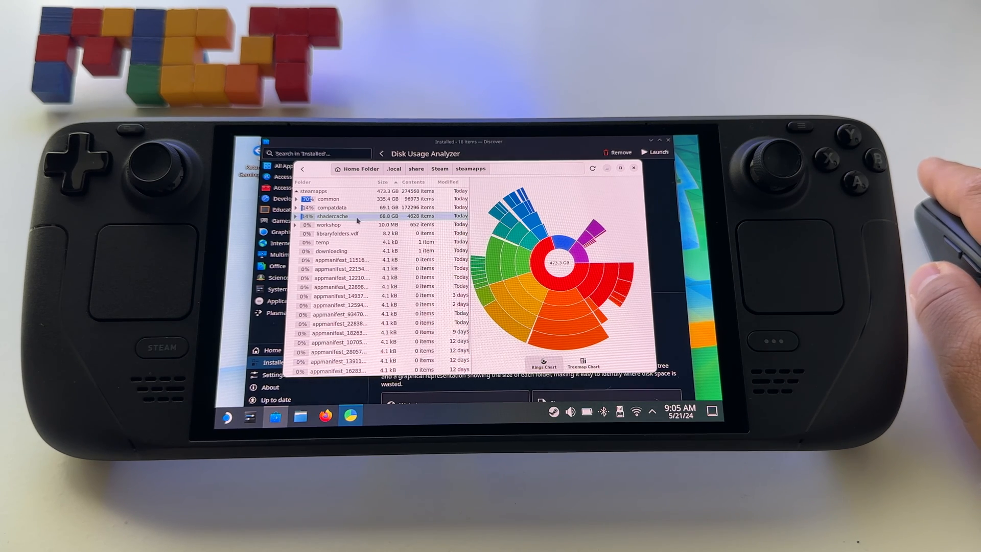
- Move shadercache and compatdata to the Trash, then close Discover from the taskbar
right_click(332, 215)
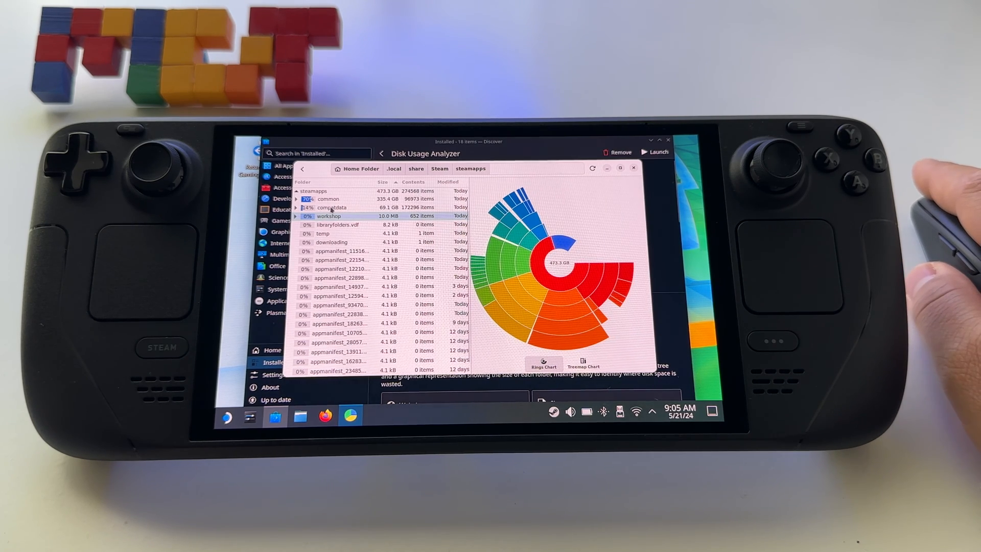
left_click(332, 207)
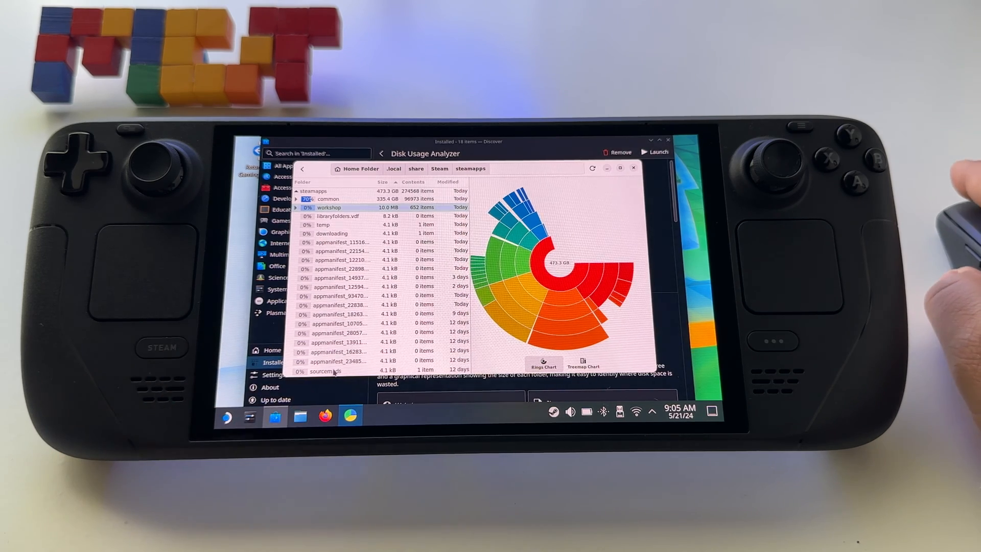
right_click(300, 416)
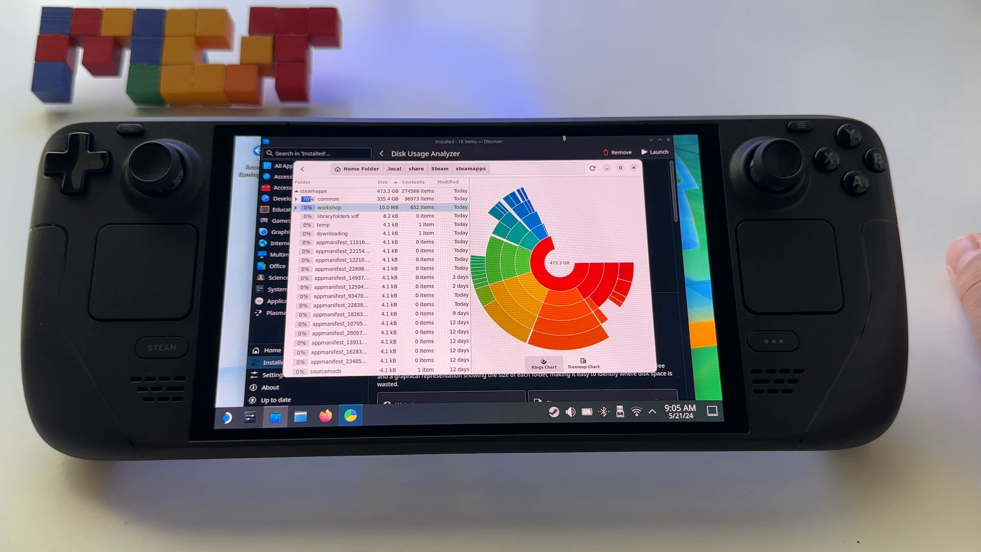
mouse_move(325, 416)
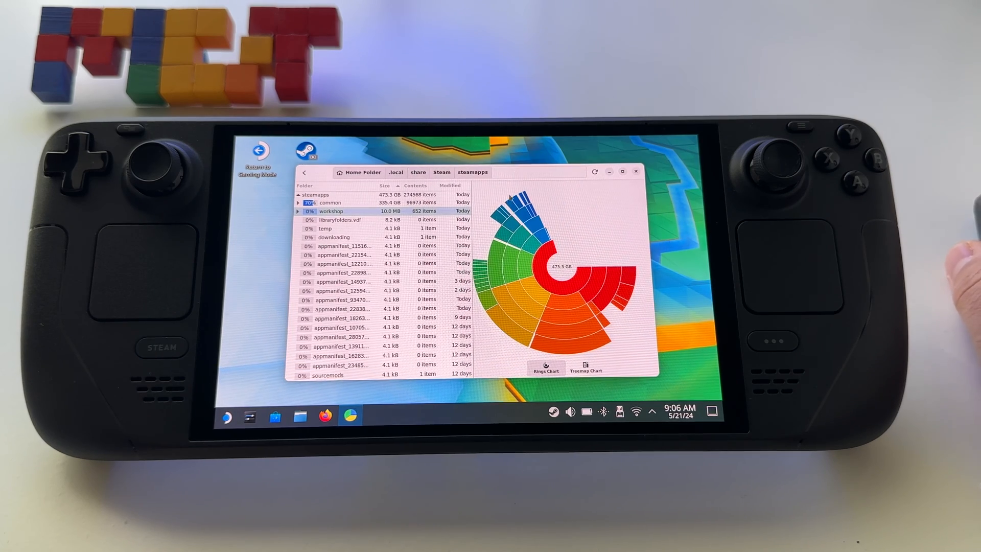
mouse_move(299, 417)
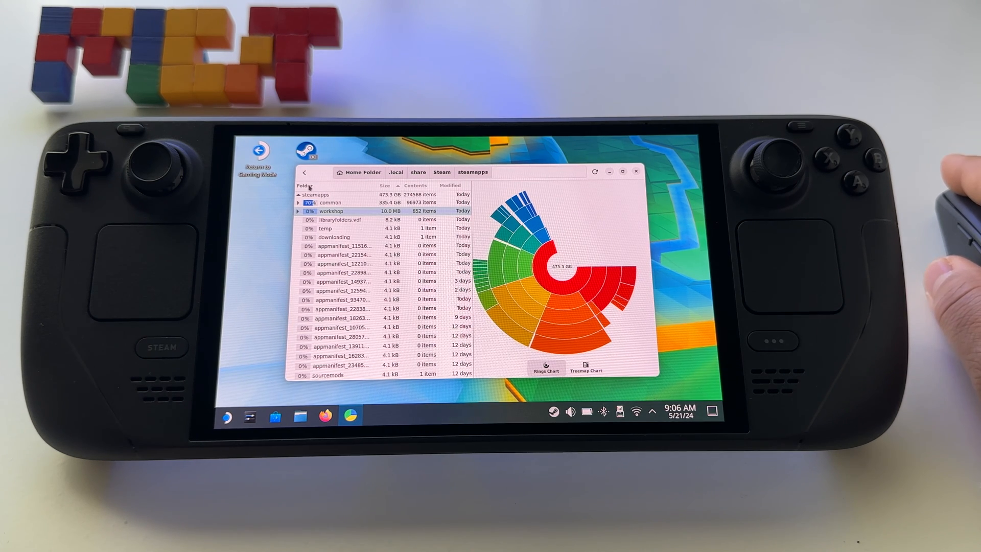
- Back out to Devices & Locations showing 17.8 GB free, then close the analyzer
left_click(305, 185)
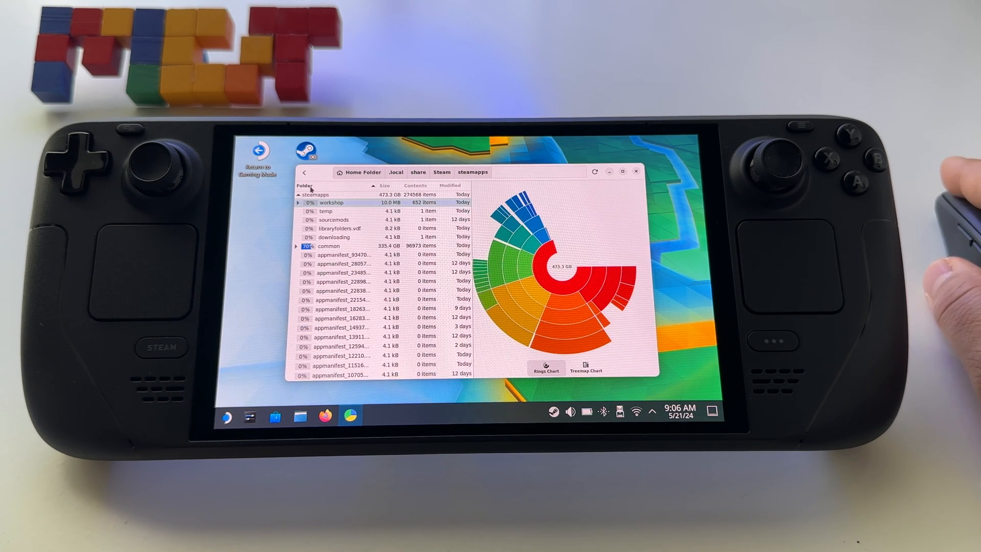
left_click(362, 172)
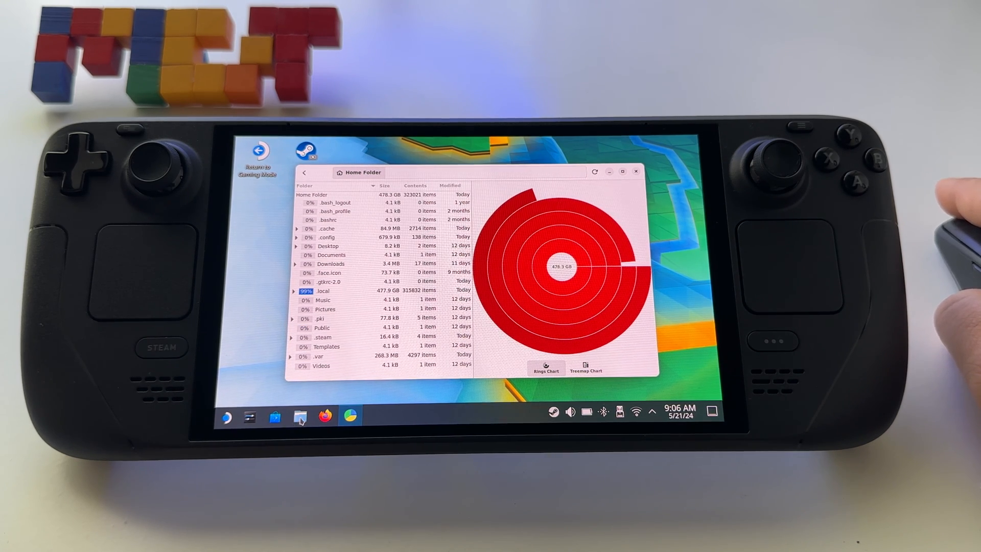
mouse_move(299, 418)
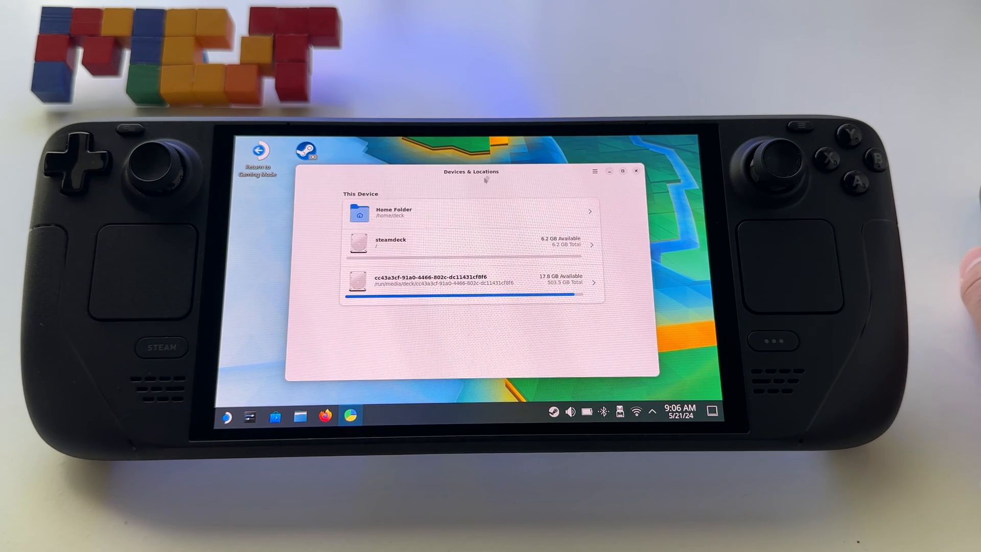
left_click(393, 213)
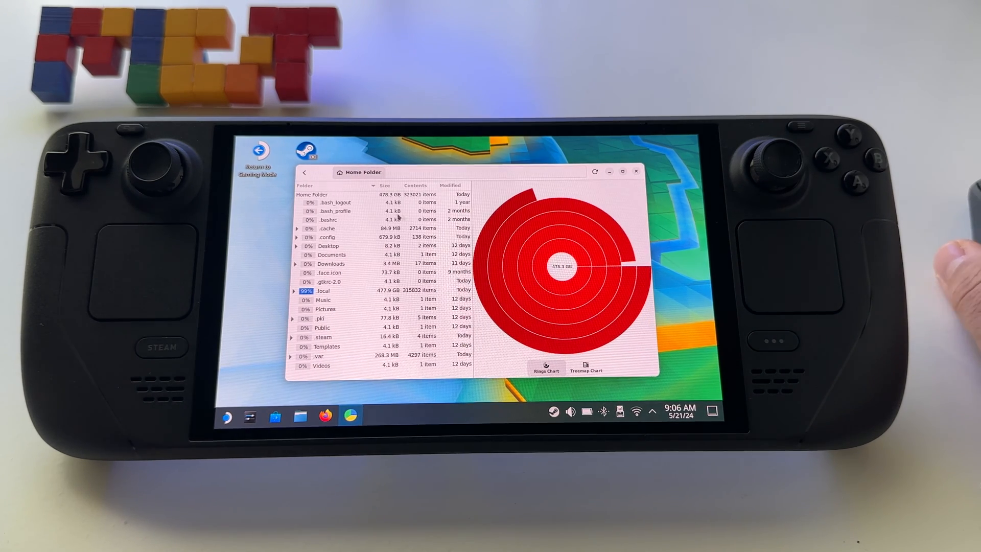
left_click(306, 172)
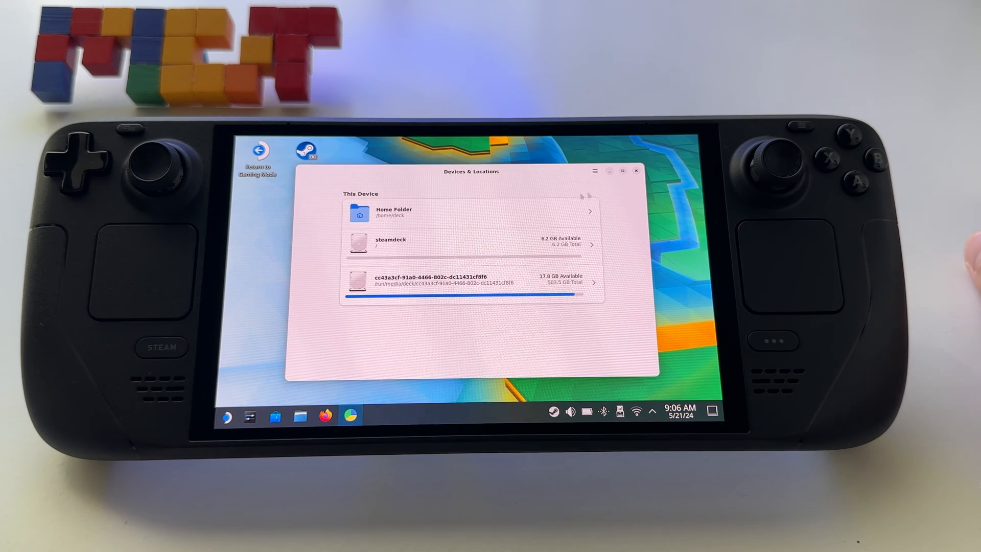
left_click(636, 171)
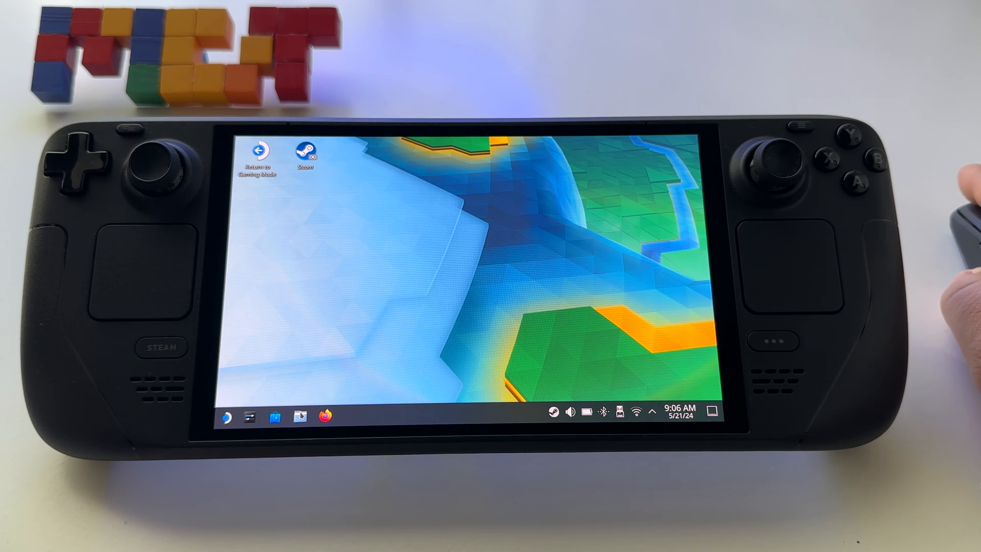
mouse_move(300, 416)
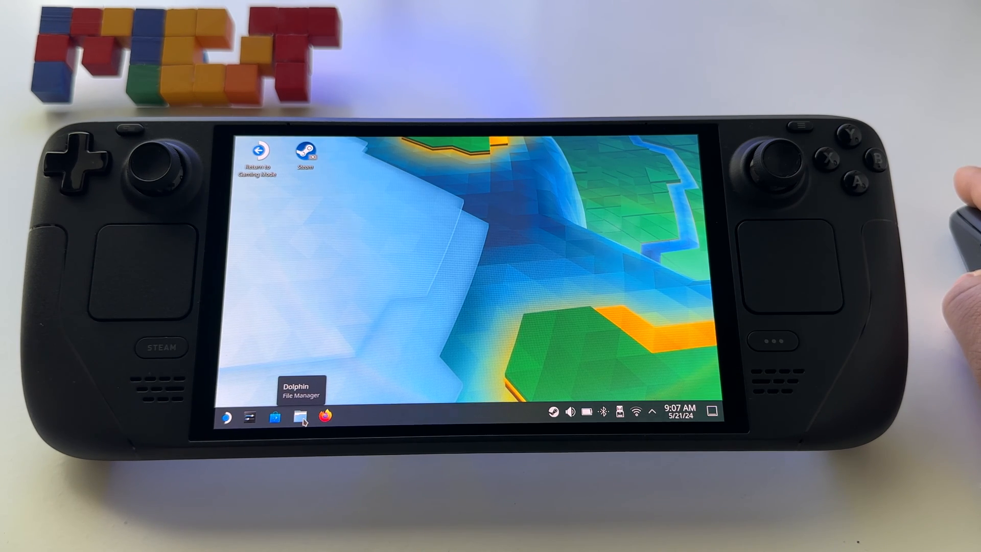
- Open Dolphin's Trash via the taskbar Places menu, showing compatdata and shadercache
right_click(300, 417)
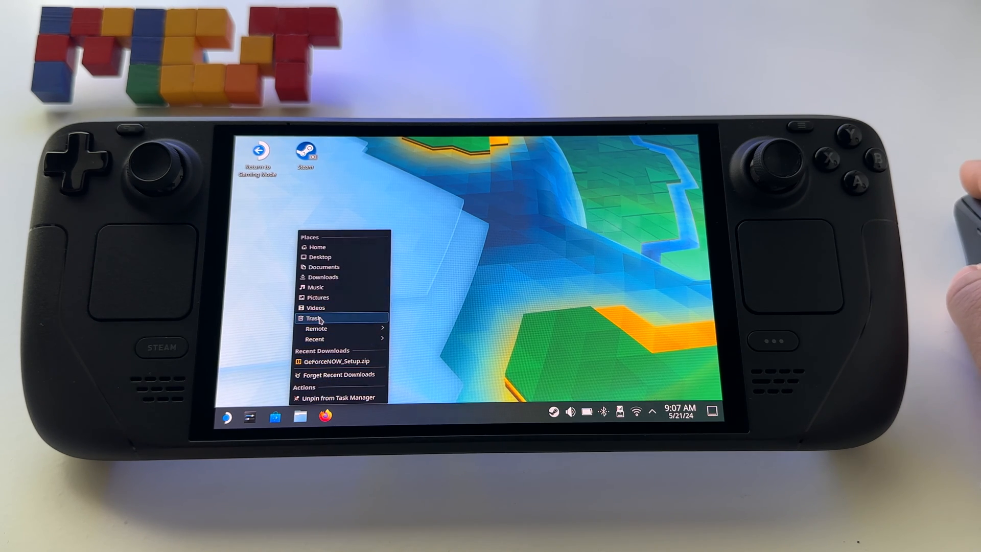
mouse_move(316, 328)
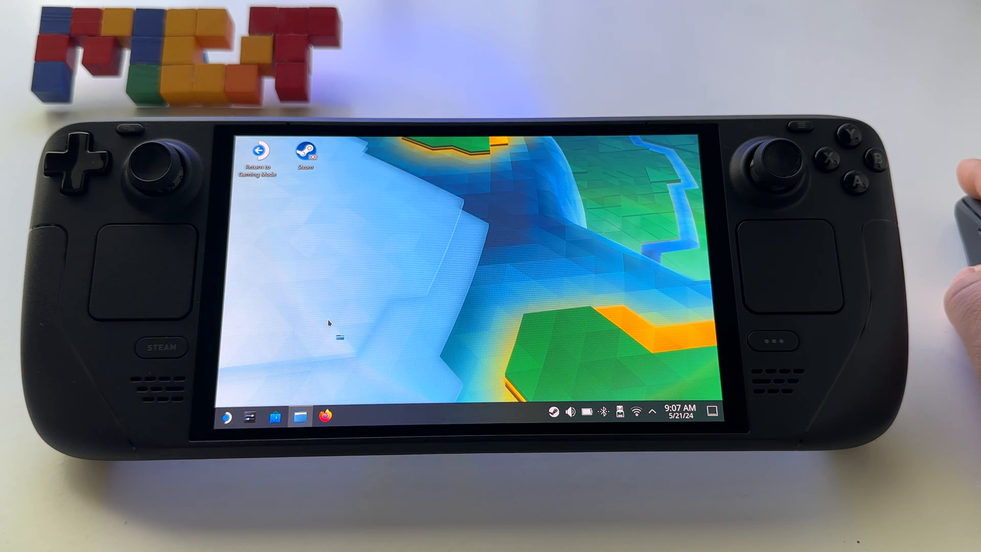
left_click(300, 416)
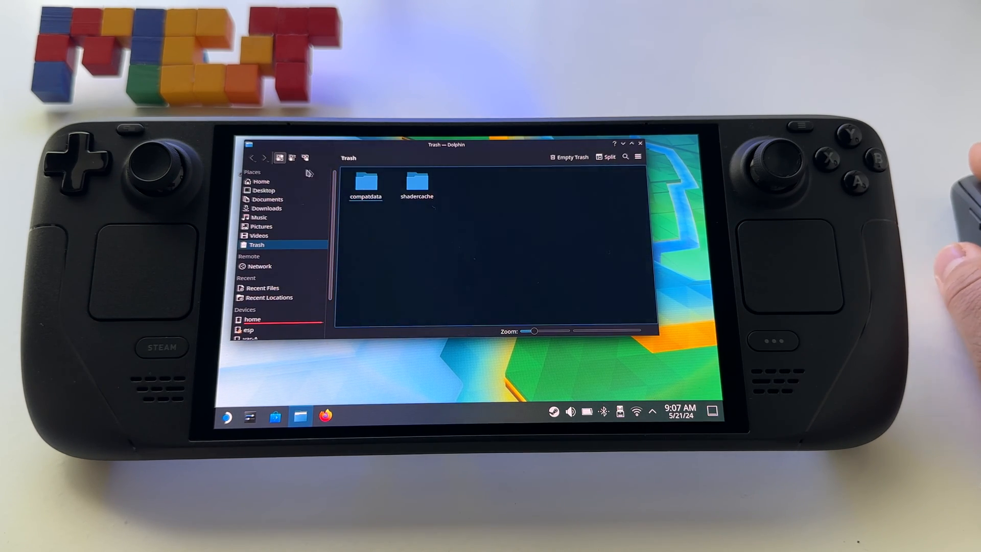
left_click(259, 235)
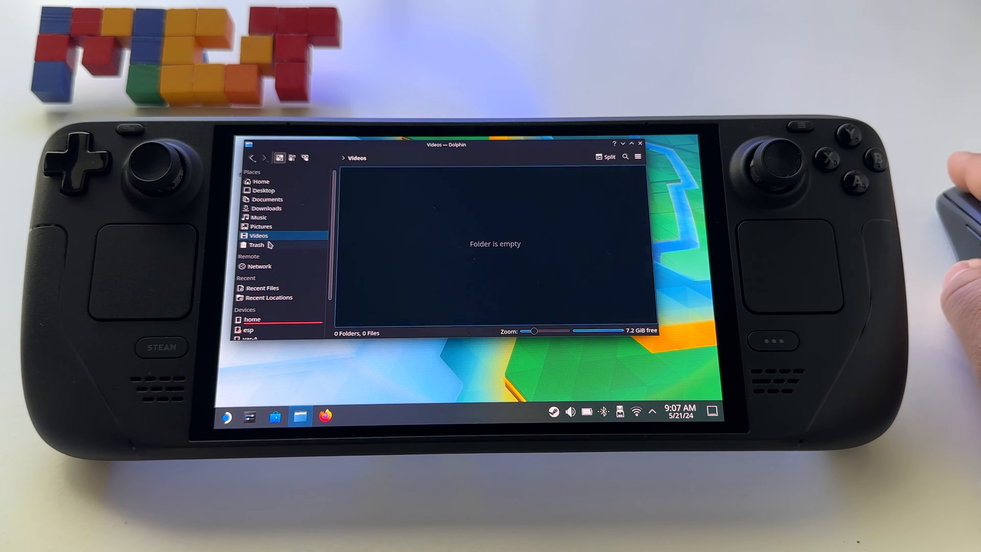
left_click(256, 245)
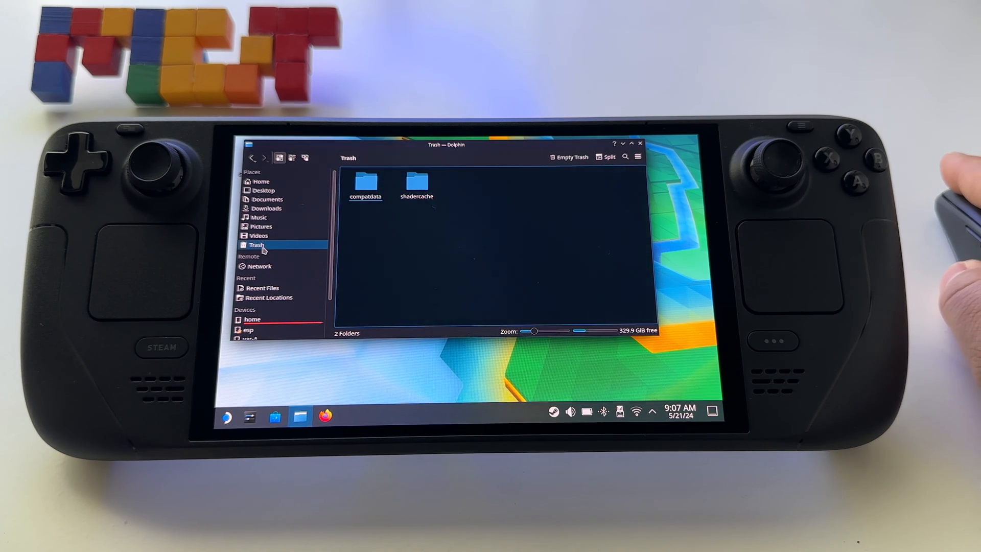
left_click(570, 156)
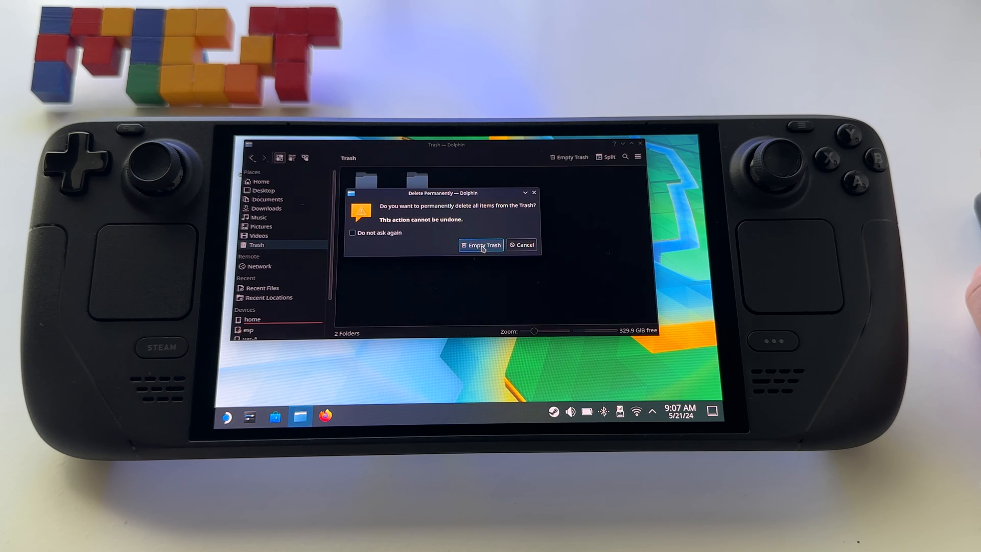
left_click(523, 244)
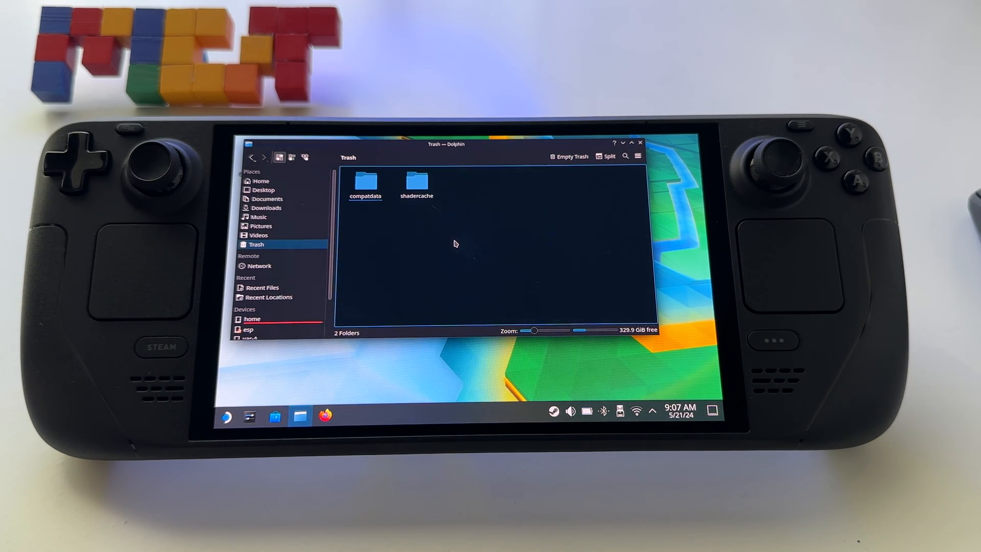
mouse_move(524, 257)
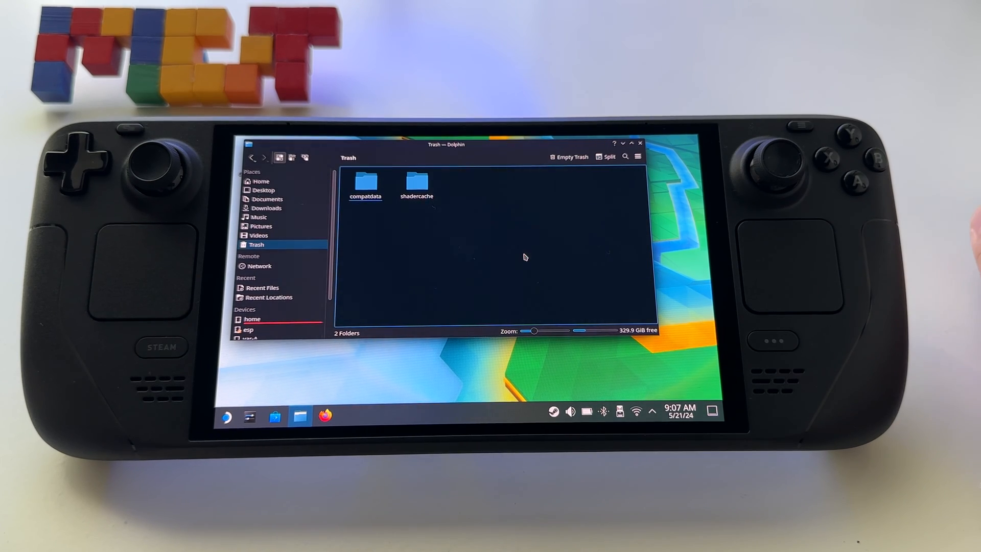
left_click(365, 185)
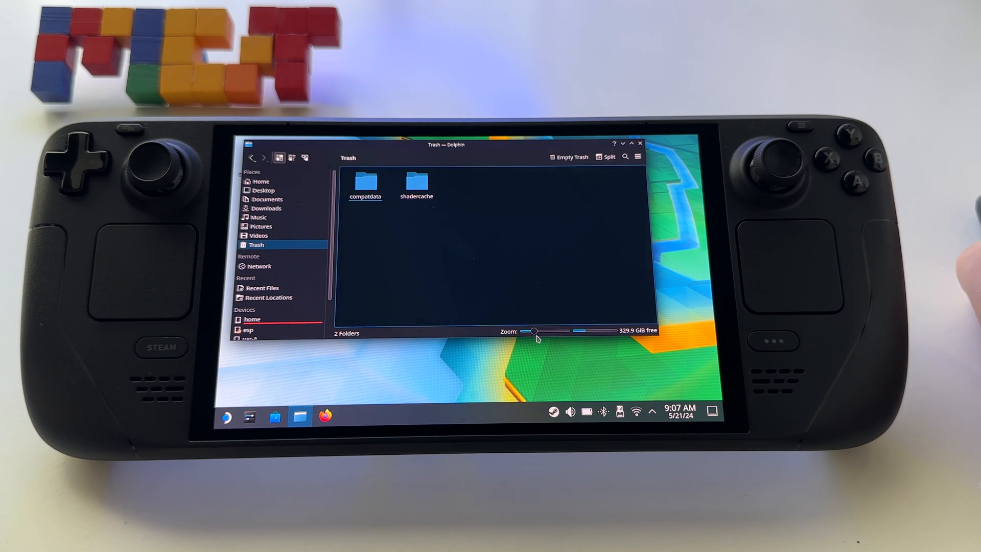
mouse_move(535, 309)
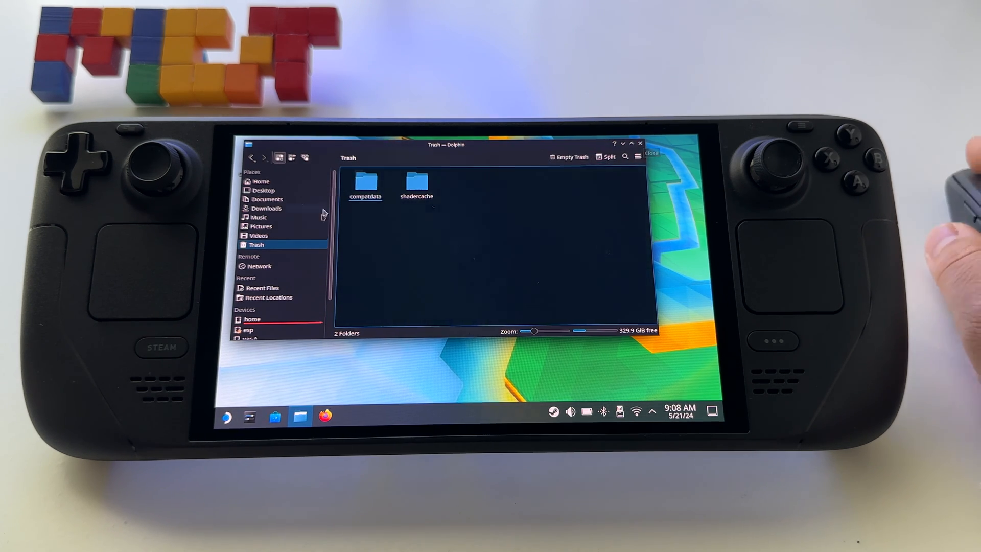
- In Configure Trash, enable deleting files older than 7 days and apply
right_click(256, 245)
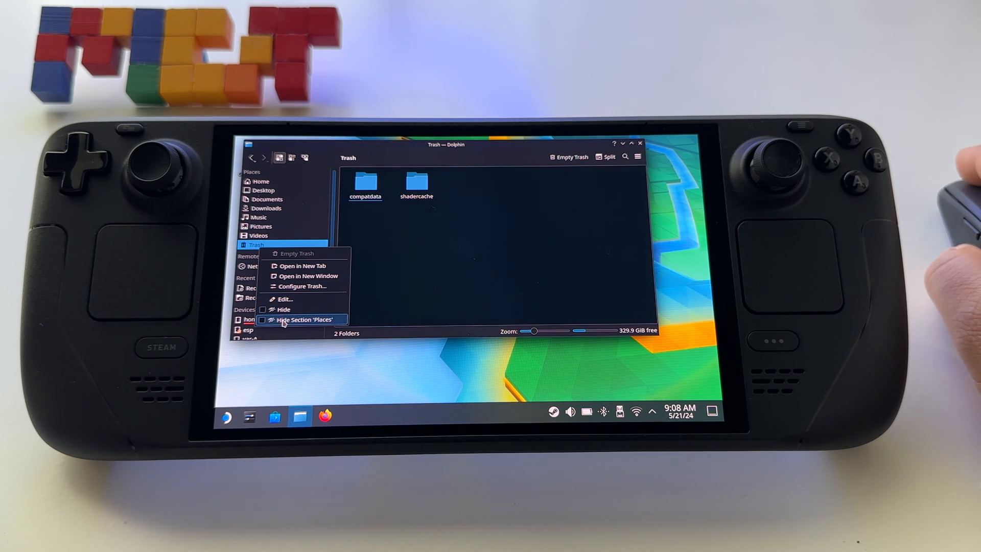
left_click(302, 286)
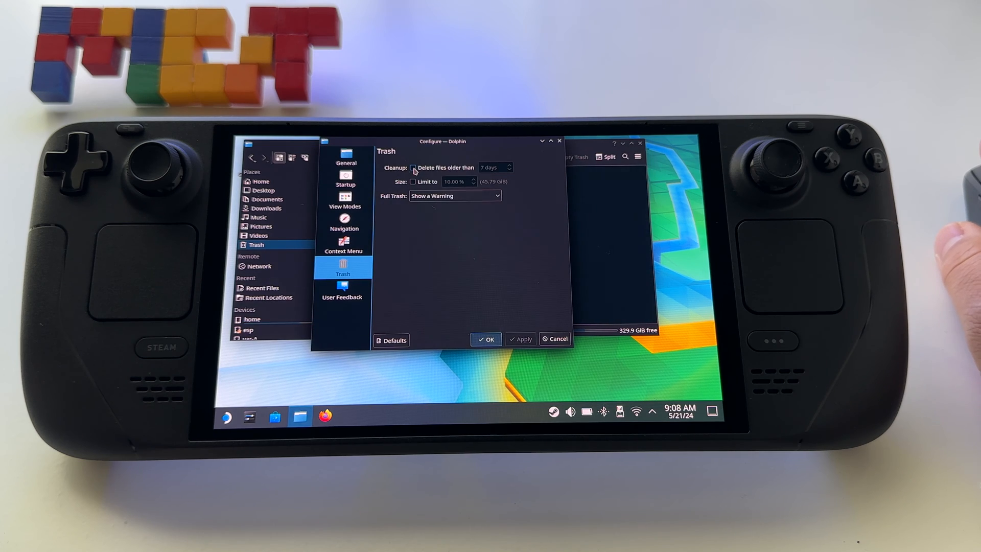
left_click(413, 167)
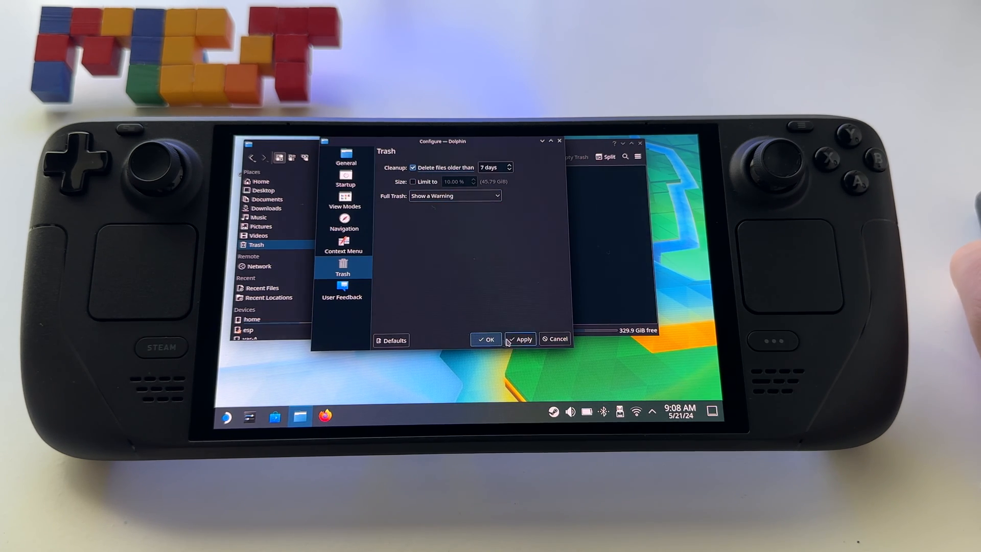
left_click(486, 339)
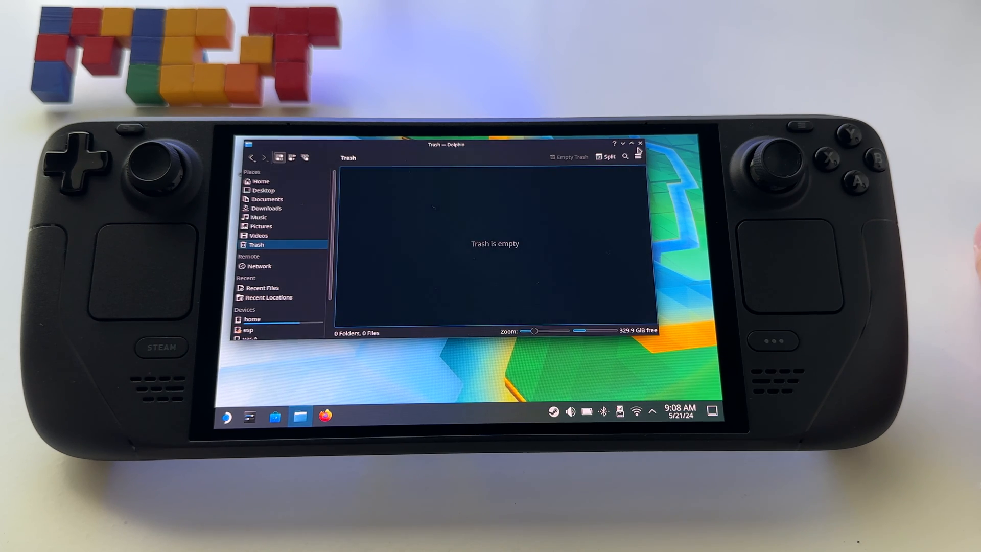
- Close Dolphin, run the Return to Gaming Mode shortcut, and confirm the prompt
left_click(640, 142)
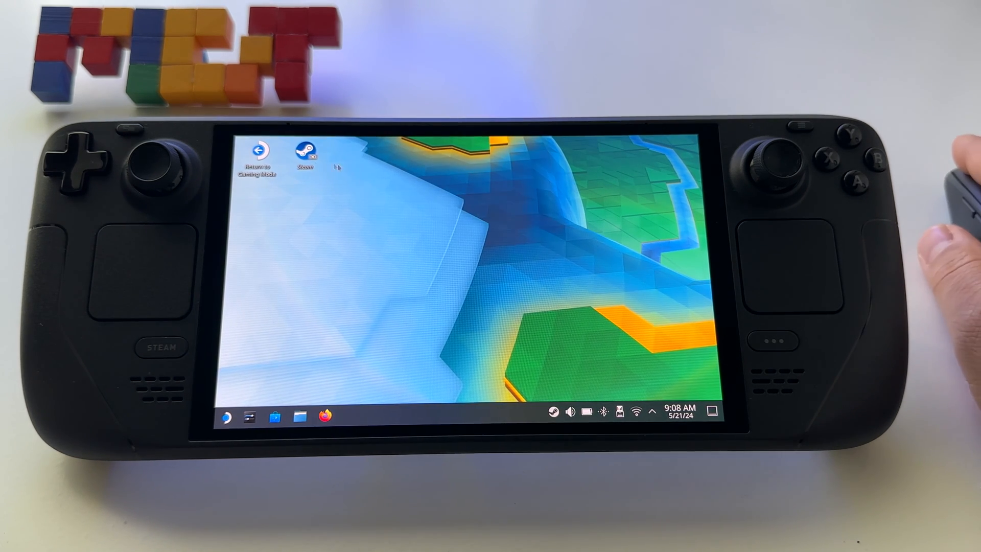
double_click(307, 152)
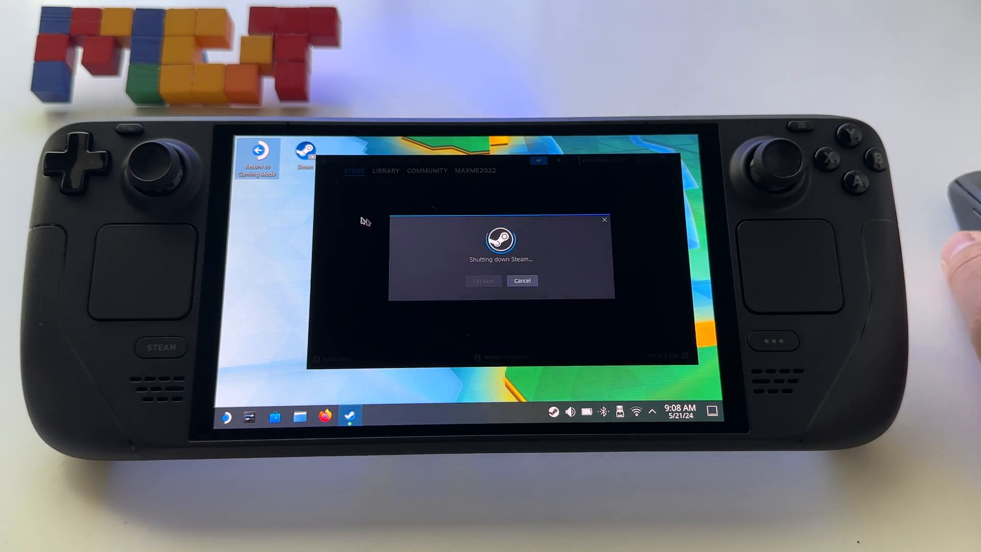
mouse_move(449, 224)
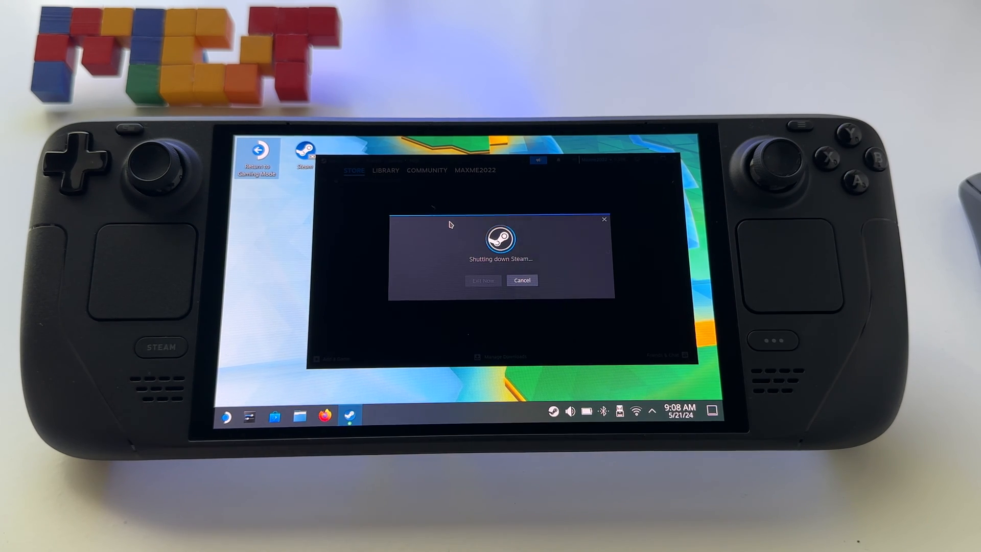
left_click(482, 280)
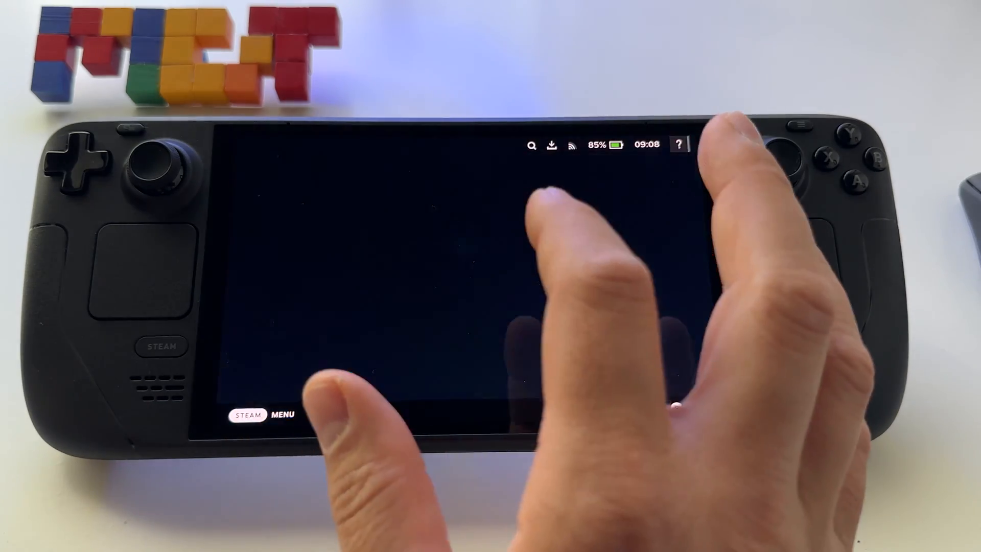
- From the Gaming Mode main menu, open Settings to its General section
left_click(161, 346)
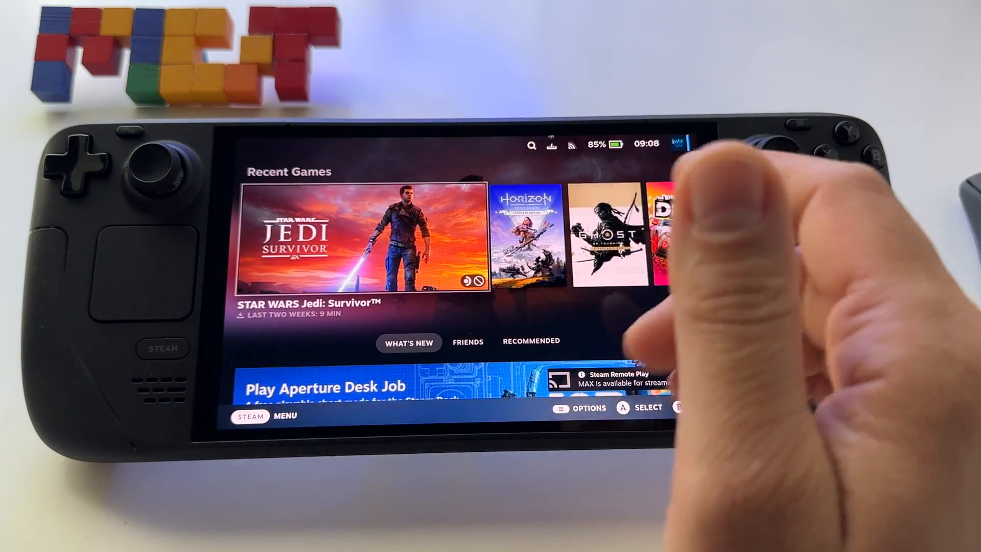
left_click(164, 347)
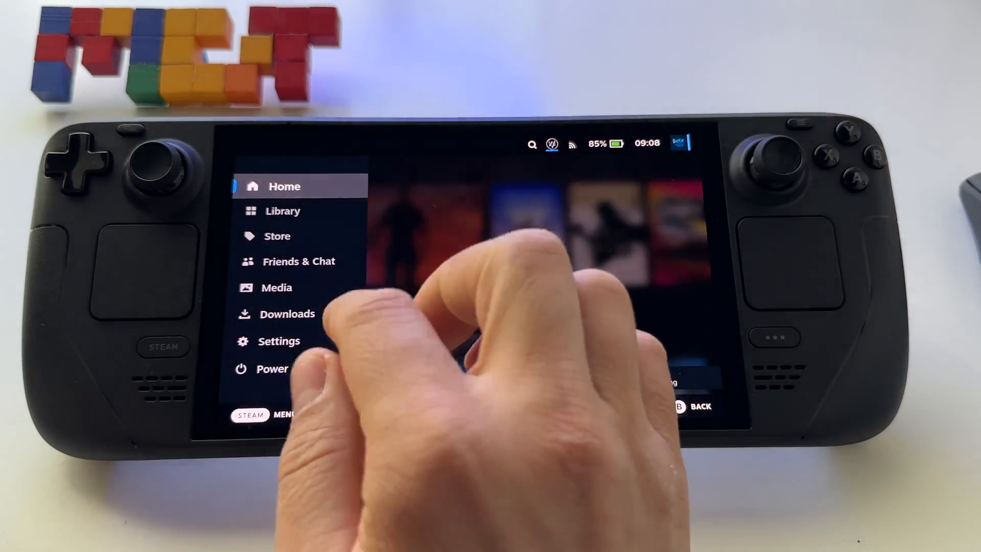
left_click(279, 340)
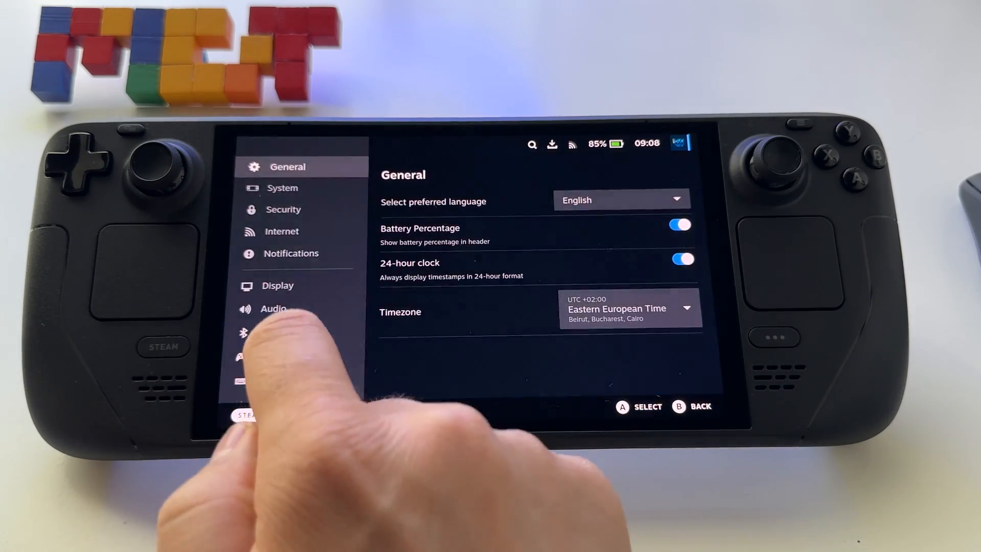